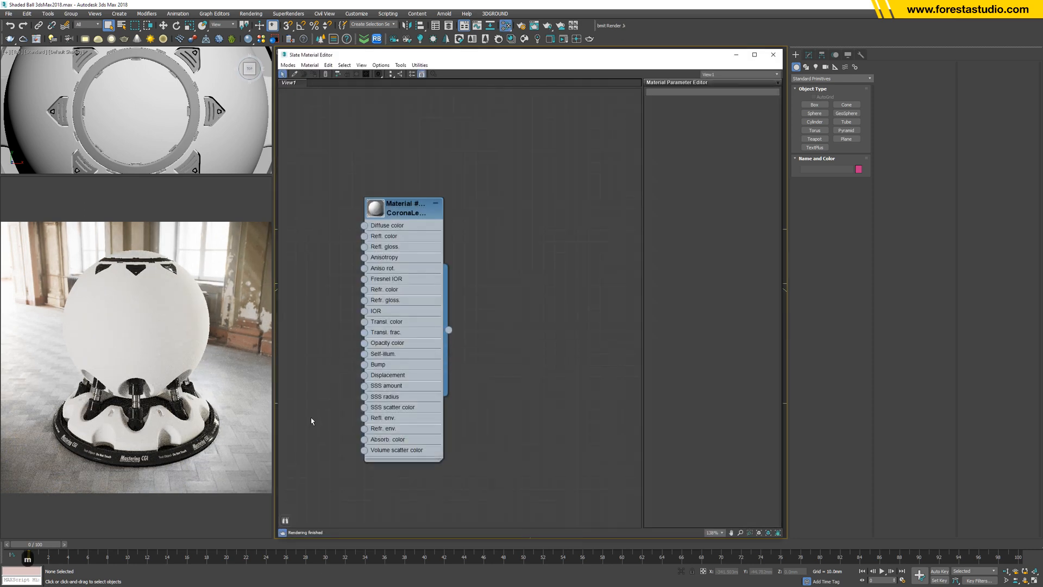
# Convert the shader ball's CoronaLegacyMtl node into a CoronaPhysicalMtl
pyautogui.moveTo(404, 207); pyautogui.dragTo(470, 238)
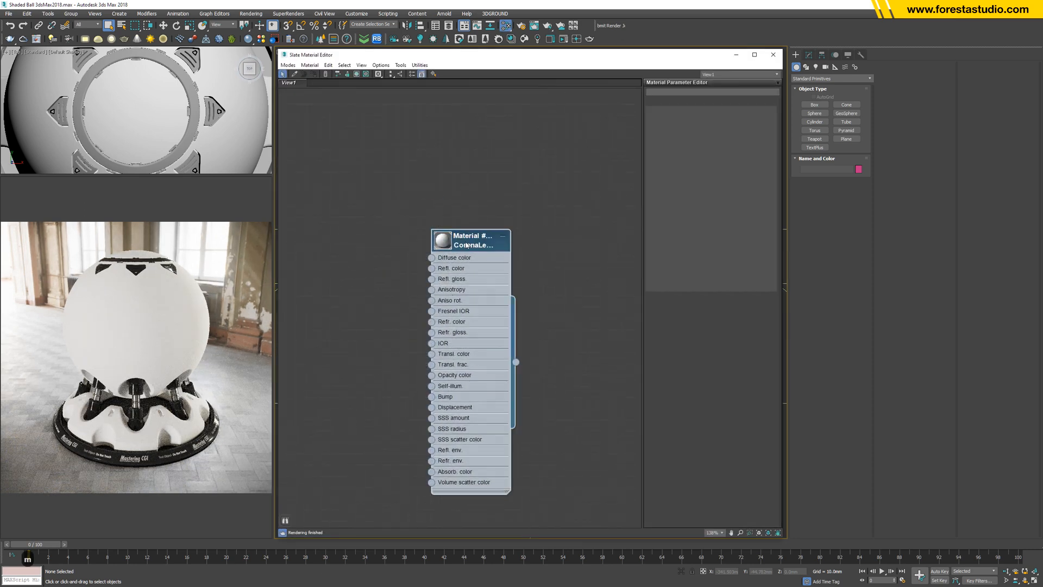
pyautogui.click(470, 241)
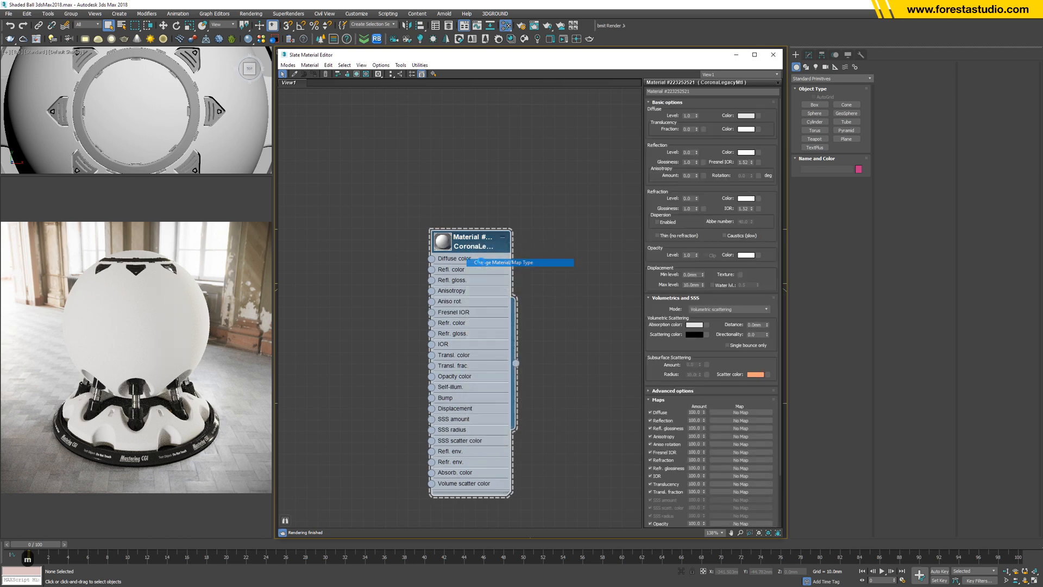
pyautogui.click(492, 261)
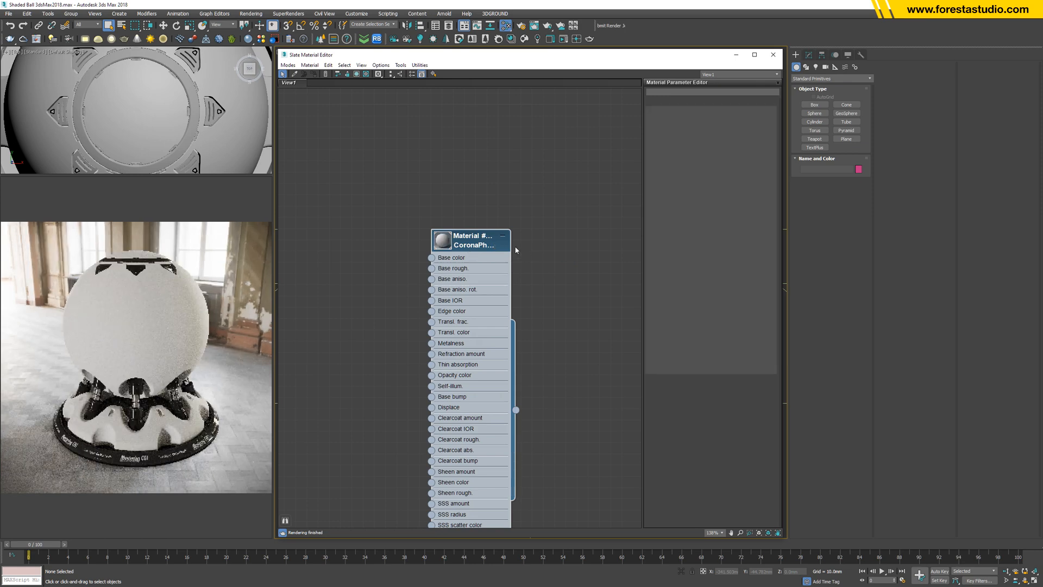
# Bring up the CoronaPhysicalMtl's parameters to darken its base colour
pyautogui.click(470, 241)
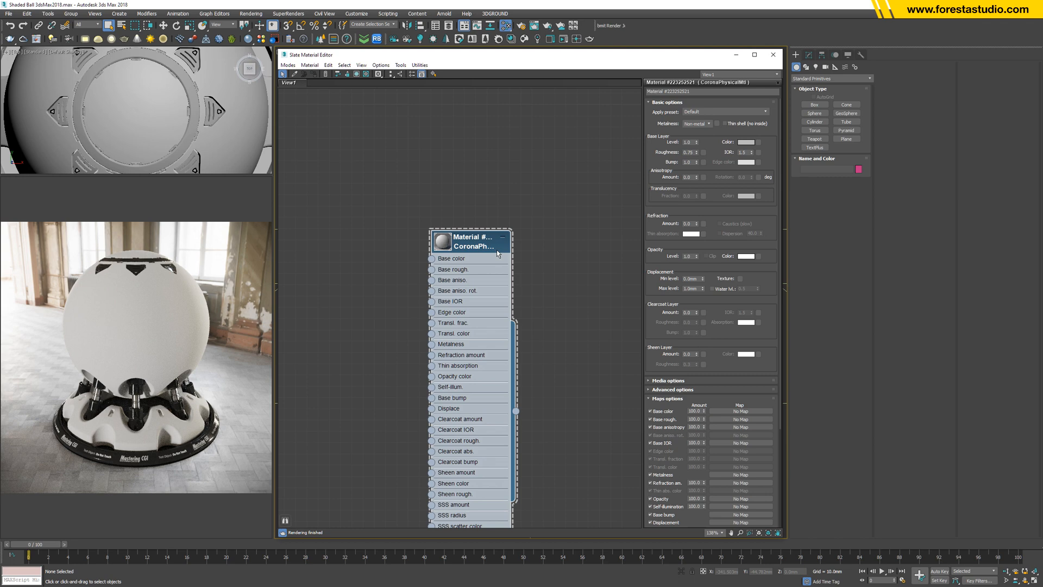
pyautogui.moveTo(655, 153)
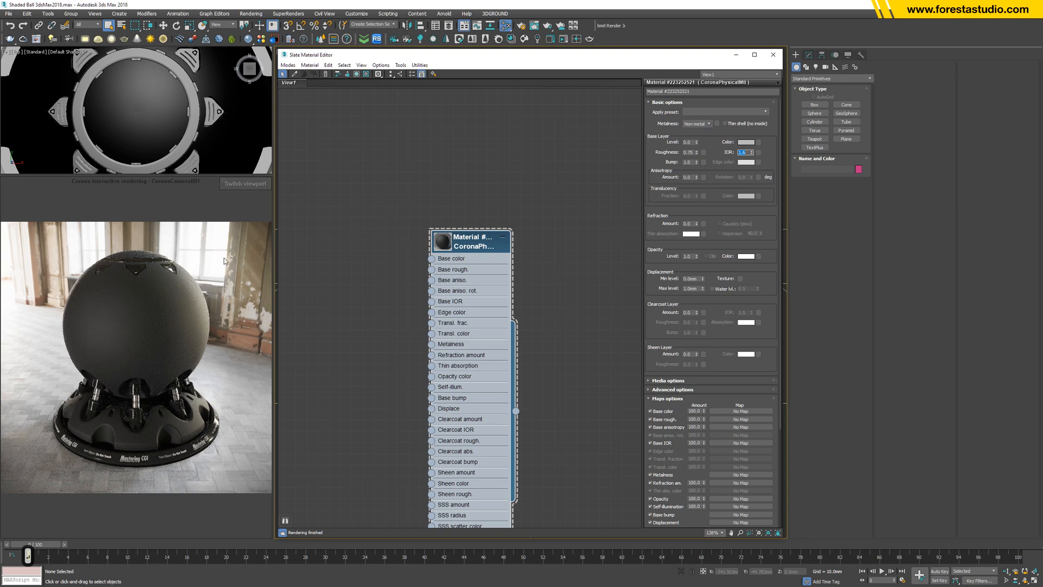
pyautogui.moveTo(215, 263)
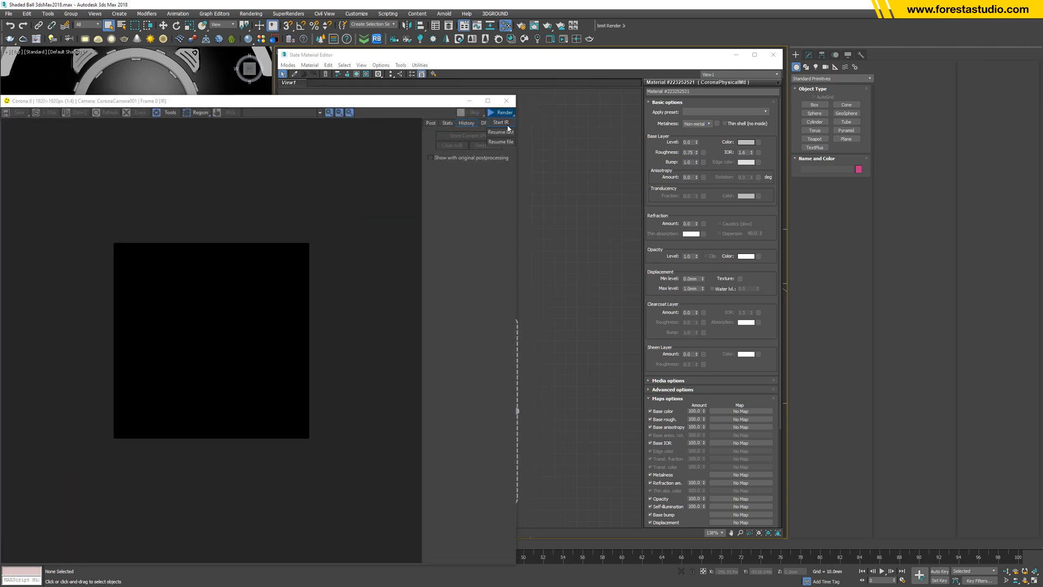
# Start interactive rendering of the black shader ball in the Corona VFB
pyautogui.click(502, 112)
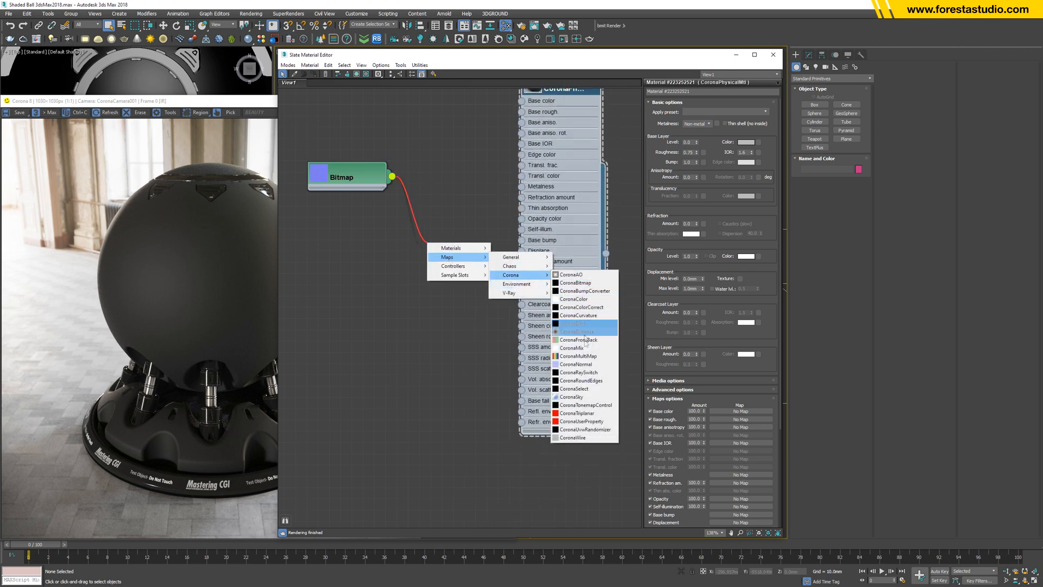
# Insert a CoronaNormal map between the Bitmap and the material's Base bump
pyautogui.click(574, 364)
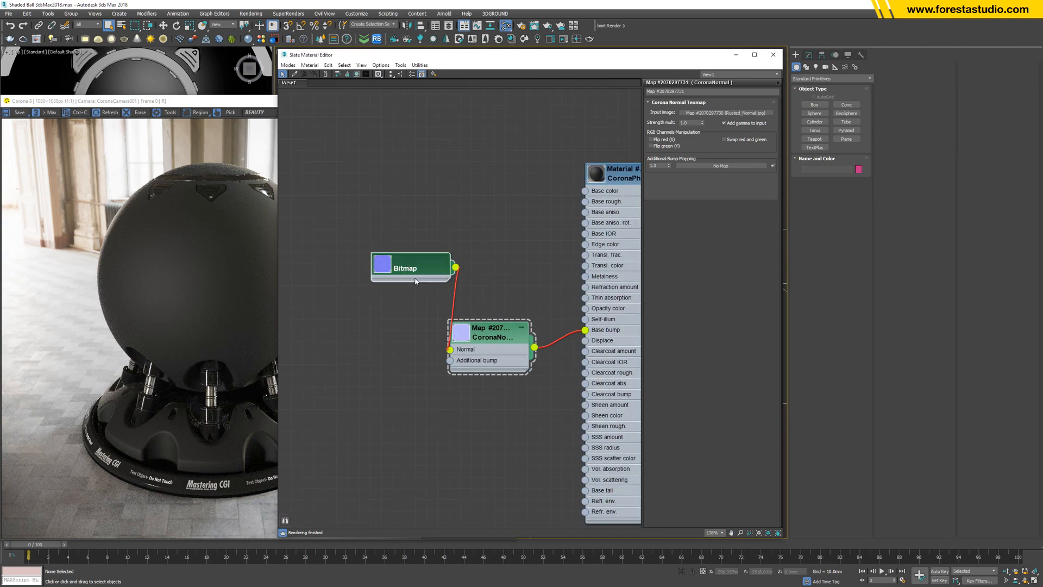
pyautogui.click(410, 267)
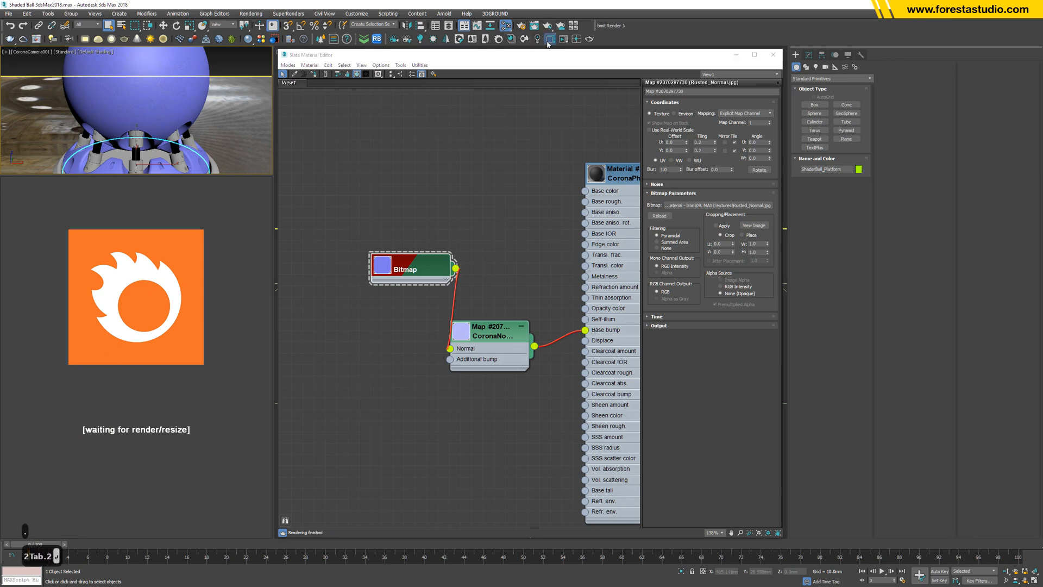
# Raise the CoronaPhysicalMtl's bump amount so the normal detail reads stronger
pyautogui.click(546, 39)
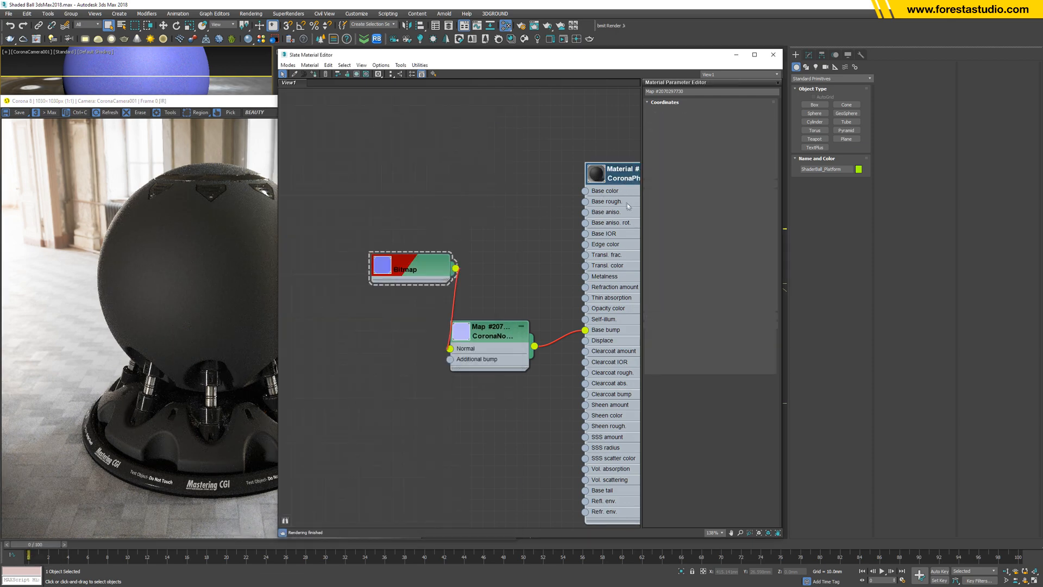
pyautogui.click(611, 173)
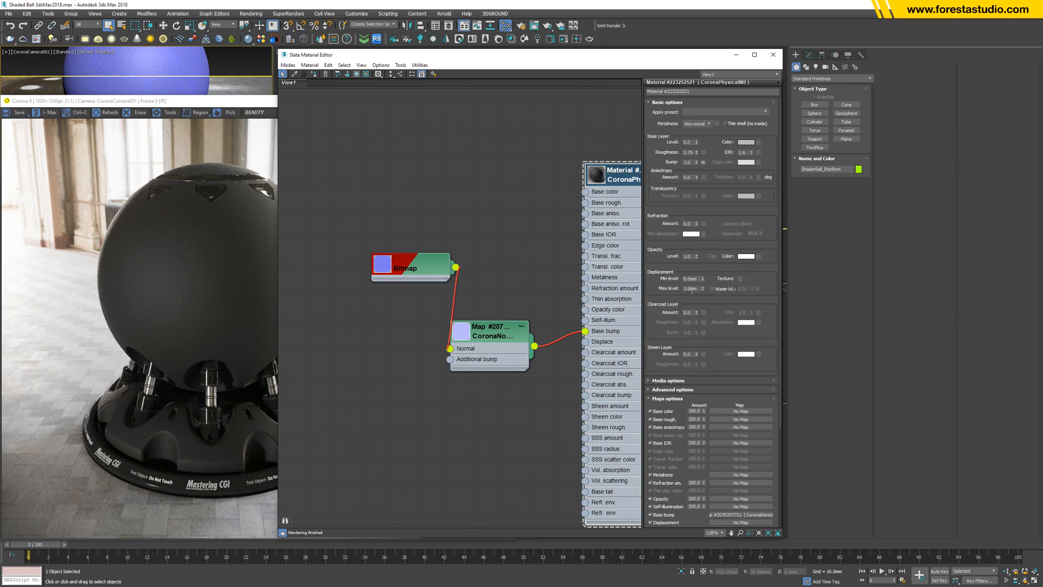
pyautogui.moveTo(687, 266)
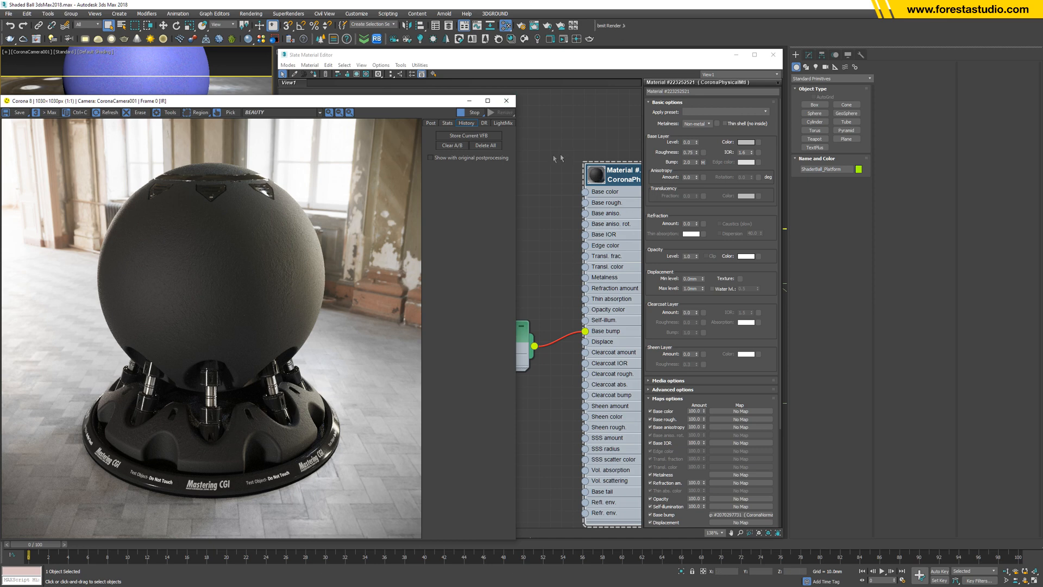
pyautogui.rightClick(369, 306)
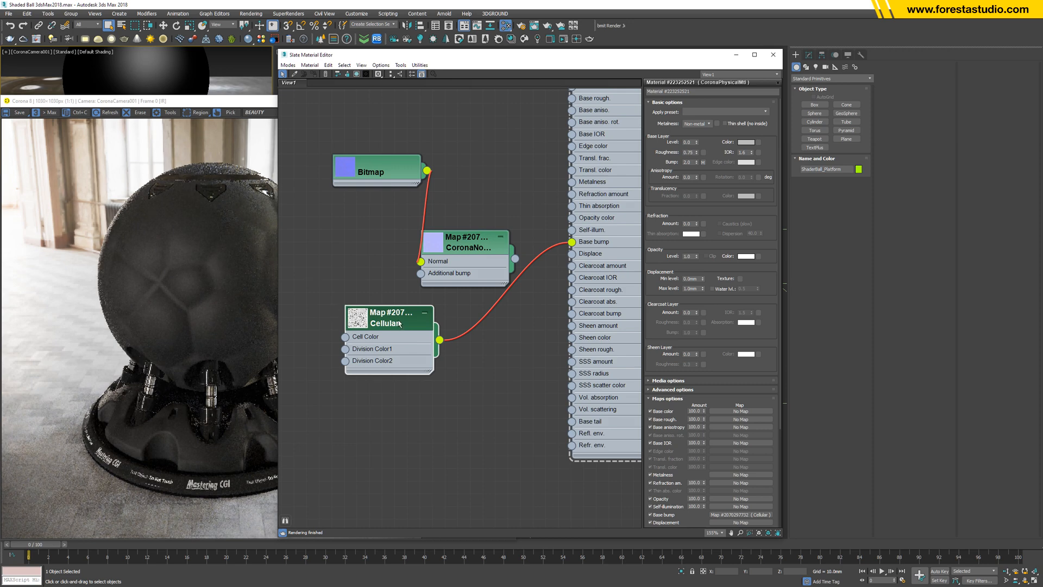
# Adjust the Cellular map's parameters for a finer, grainier bump pattern
pyautogui.click(384, 324)
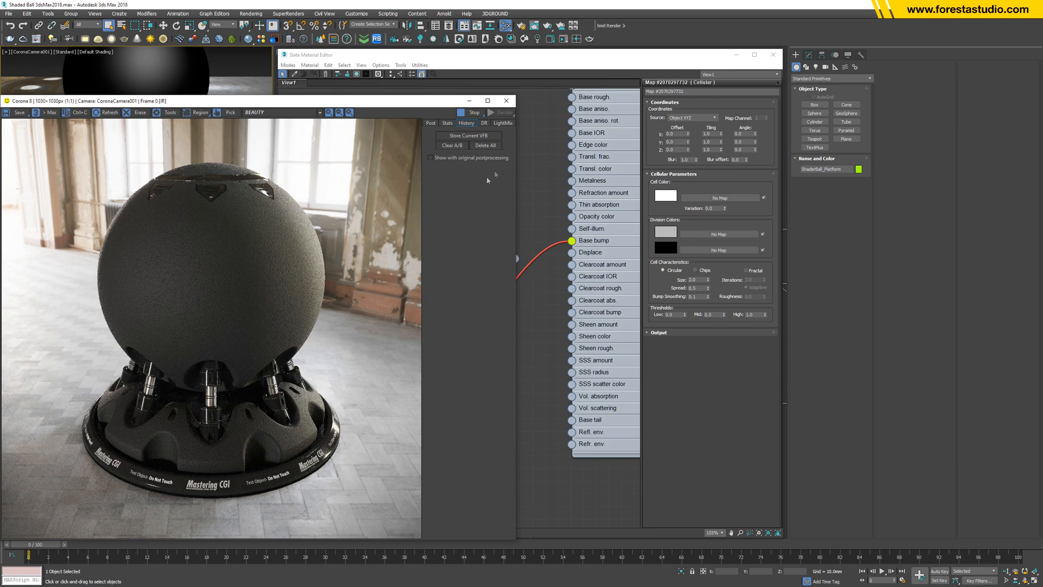
pyautogui.moveTo(534, 170)
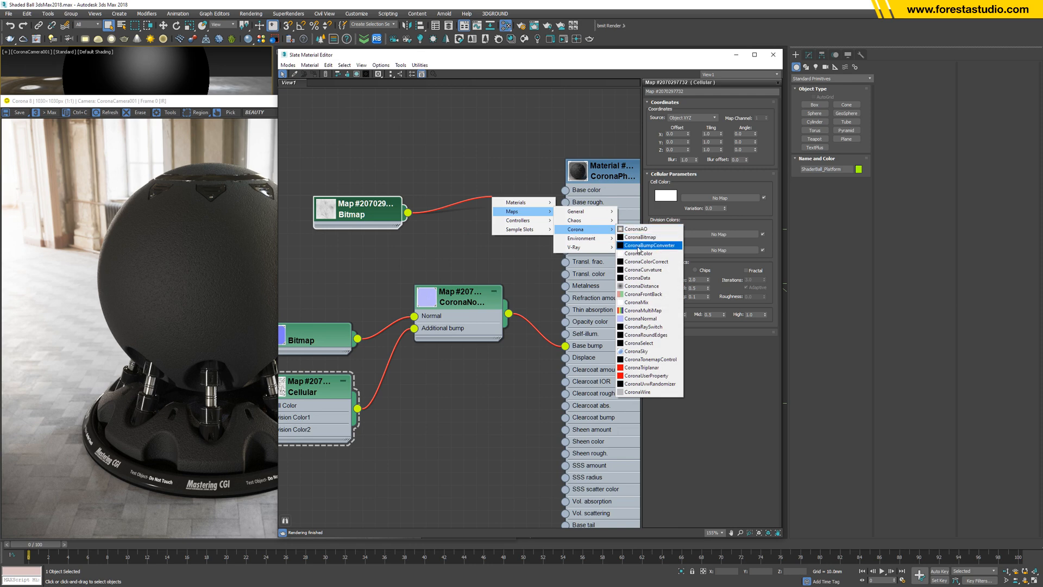
# Route the roughness Bitmap through a CoronaColorCorrect node into Base rough
pyautogui.click(649, 245)
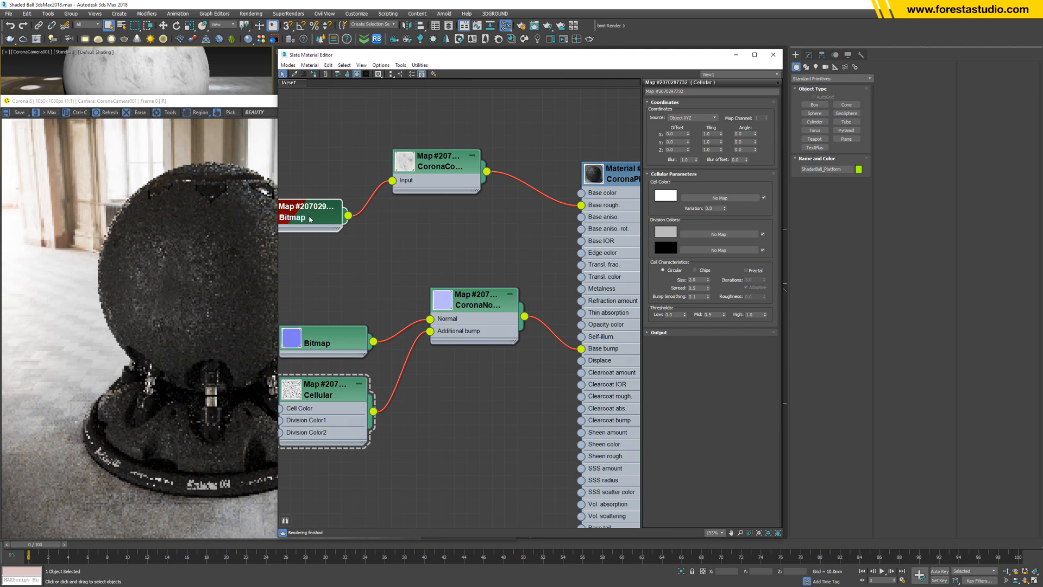
pyautogui.click(309, 213)
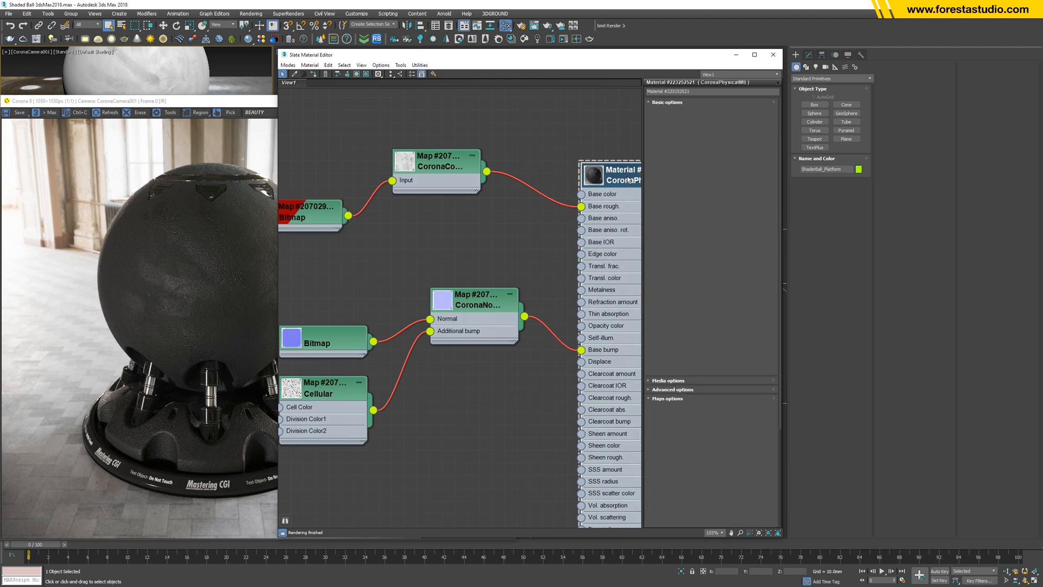
# Lower the Base rough map amount in the material's Maps options
pyautogui.click(668, 102)
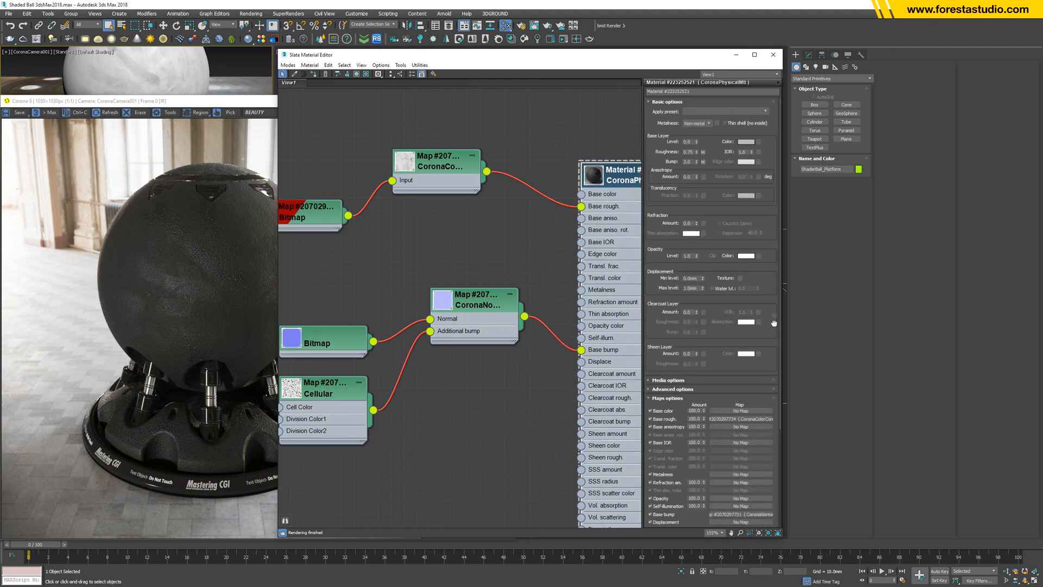
pyautogui.scroll(-3)
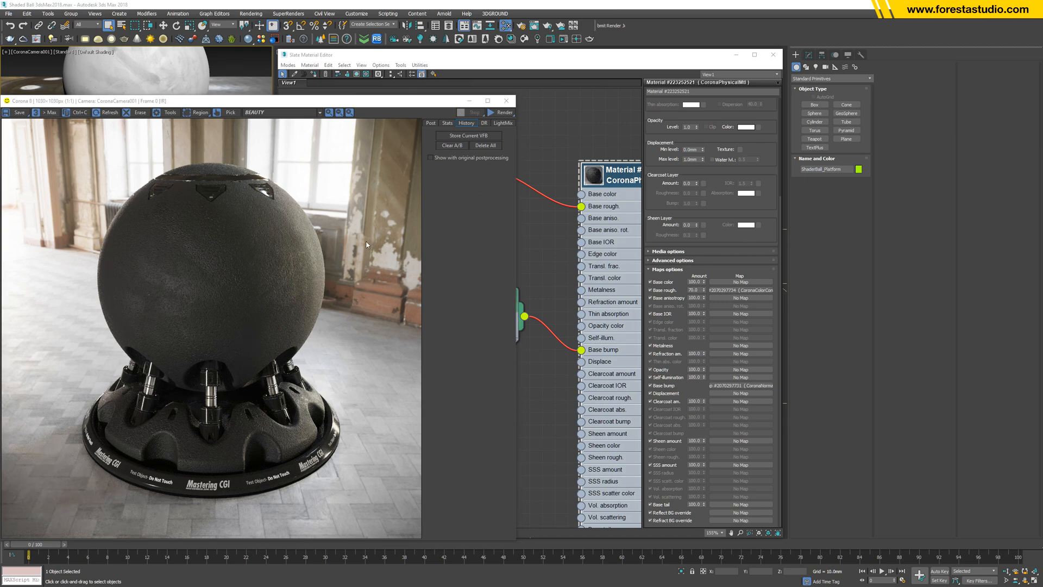
pyautogui.moveTo(552, 157)
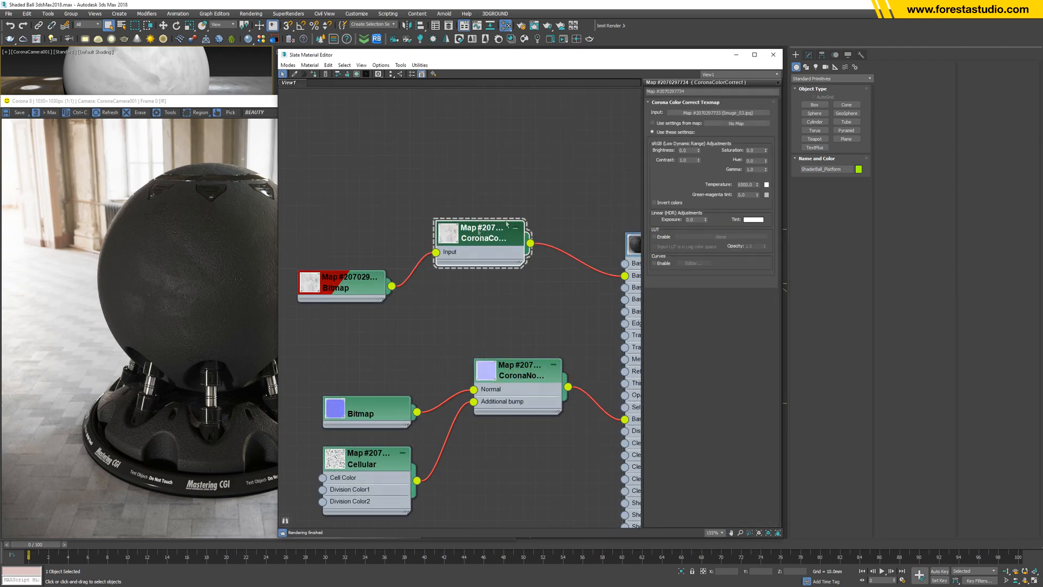
pyautogui.moveTo(685, 172)
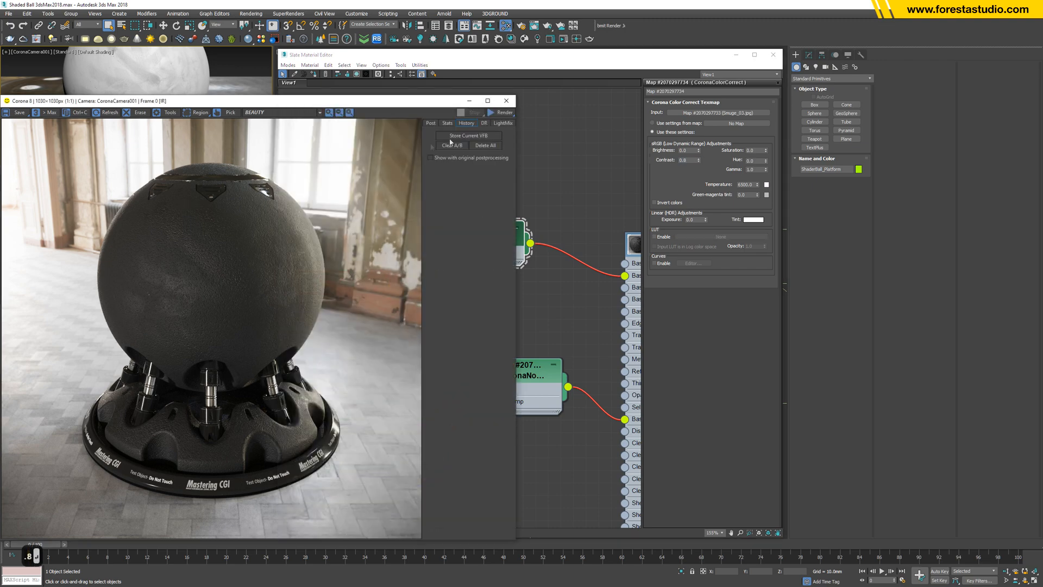
# Restart interactive rendering to show the colour-corrected roughness result
pyautogui.click(501, 112)
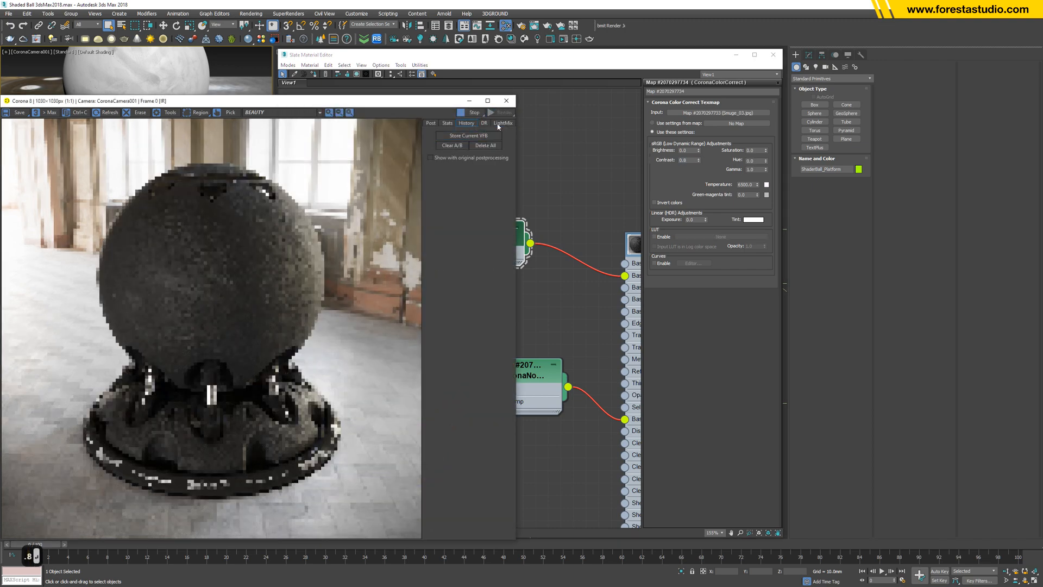